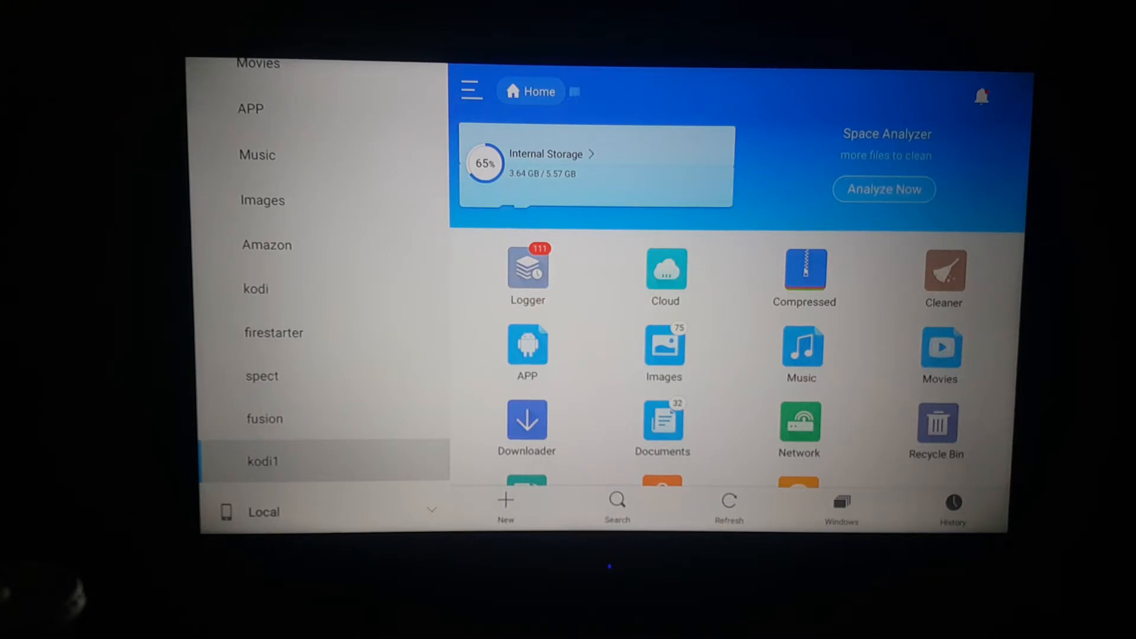
Load the Kodi downloads page in ES File Explorer's web window.
{"action": "left_click", "coordinate": [257, 155]}
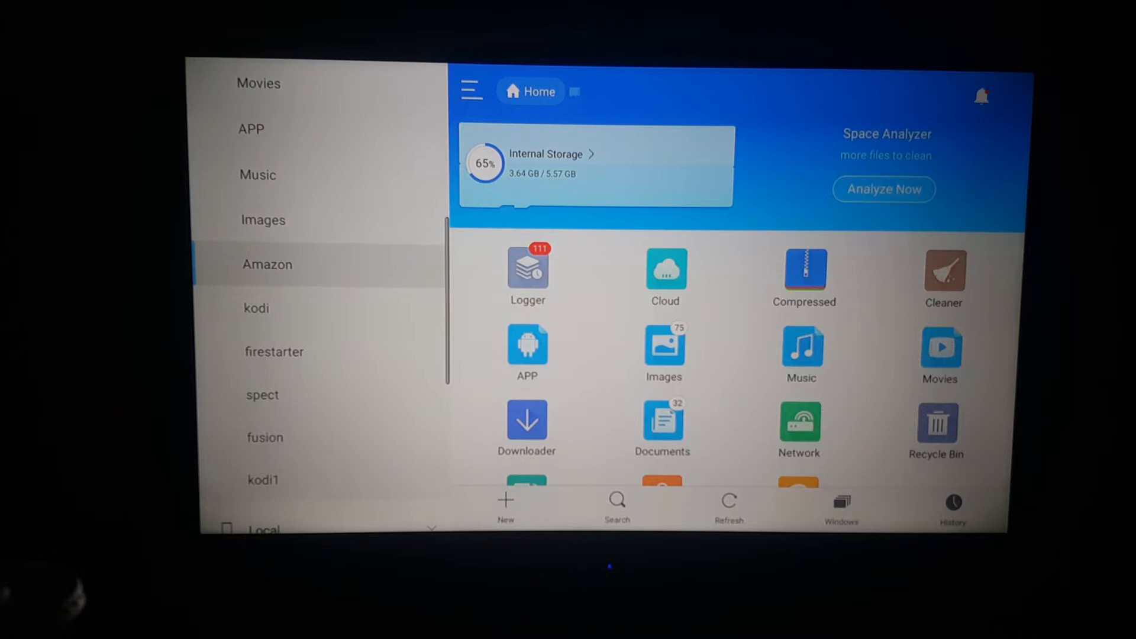
{"action": "left_click", "coordinate": [263, 480]}
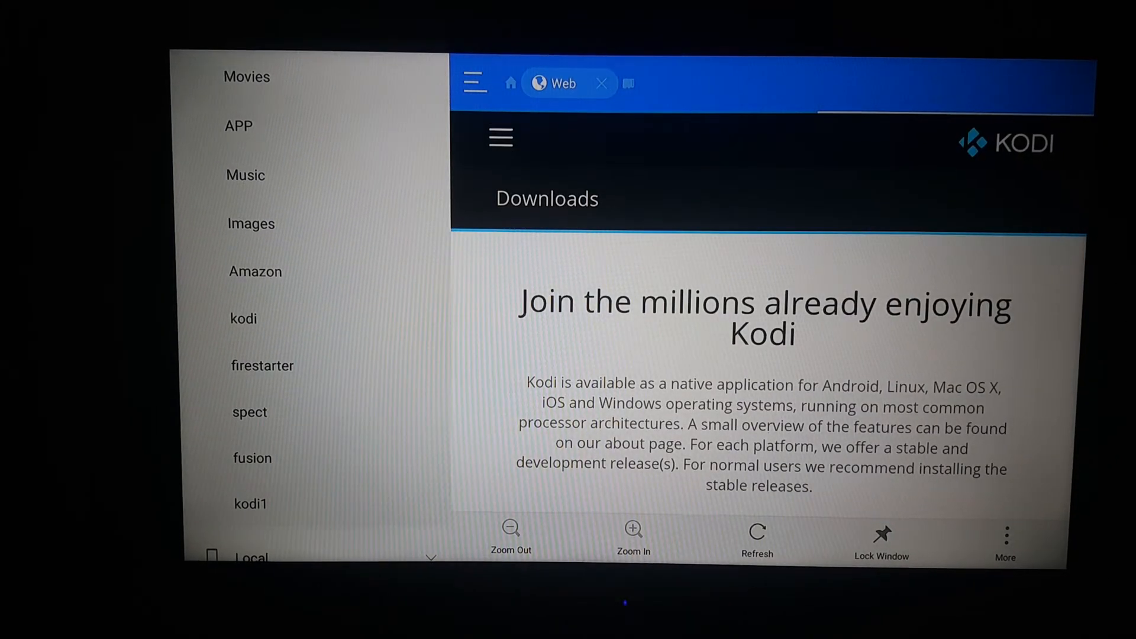
Scroll to Older Releases and follow the 'here' link to the older-releases mirror.
{"action": "scroll", "scroll_direction": "down", "scroll_amount": 3}
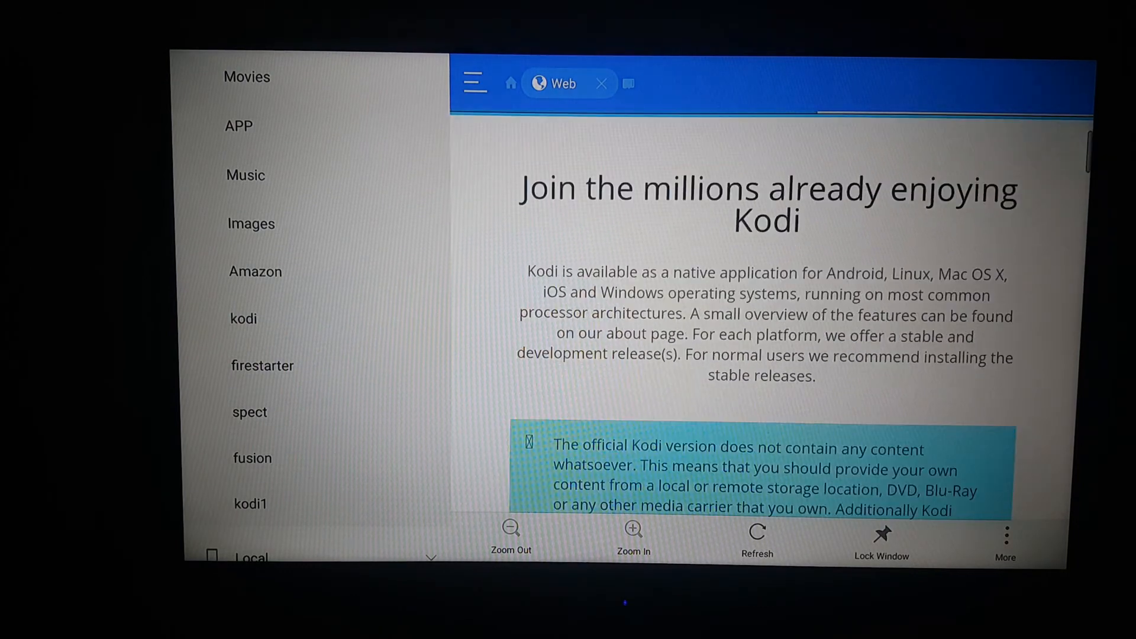
{"action": "scroll", "scroll_direction": "down", "scroll_amount": 3}
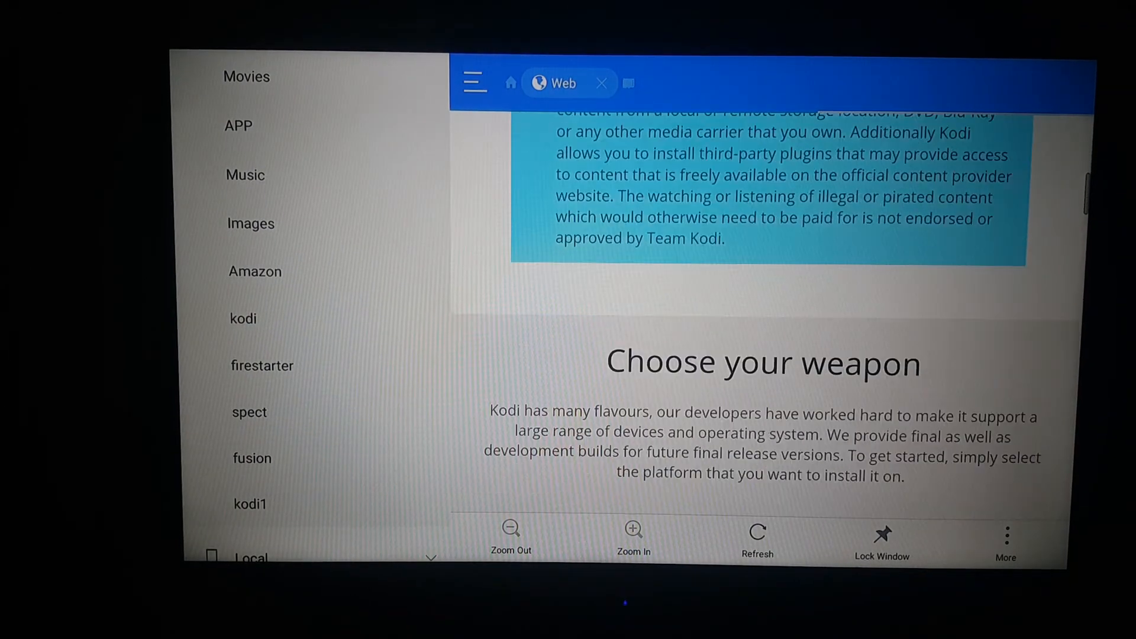
{"action": "scroll", "scroll_direction": "down", "scroll_amount": 3}
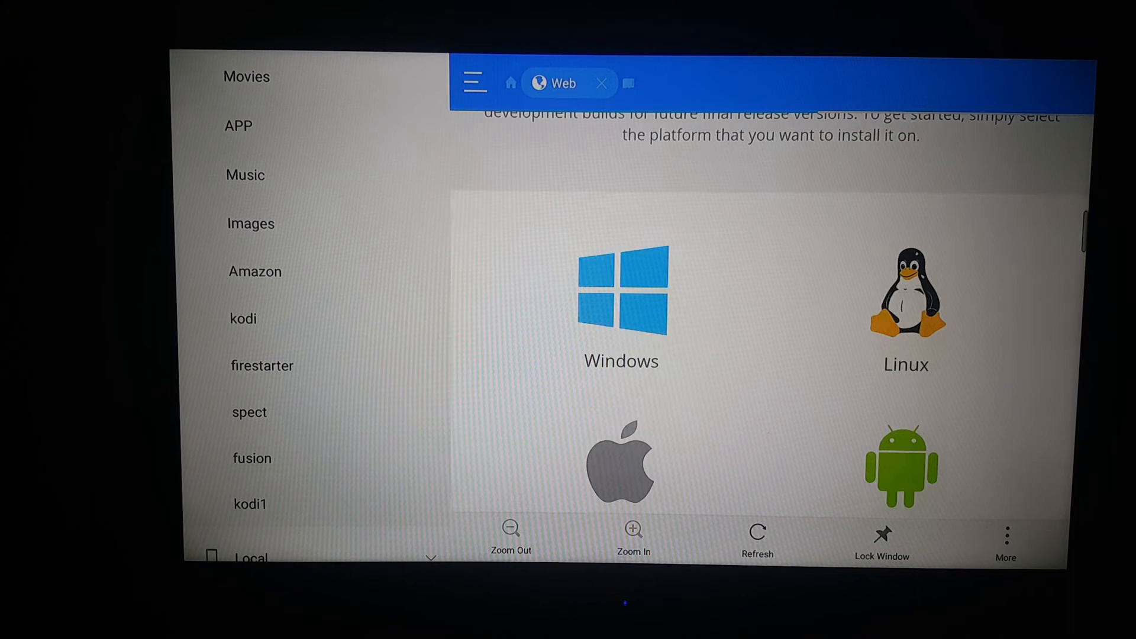
{"action": "scroll", "scroll_direction": "down", "scroll_amount": 3}
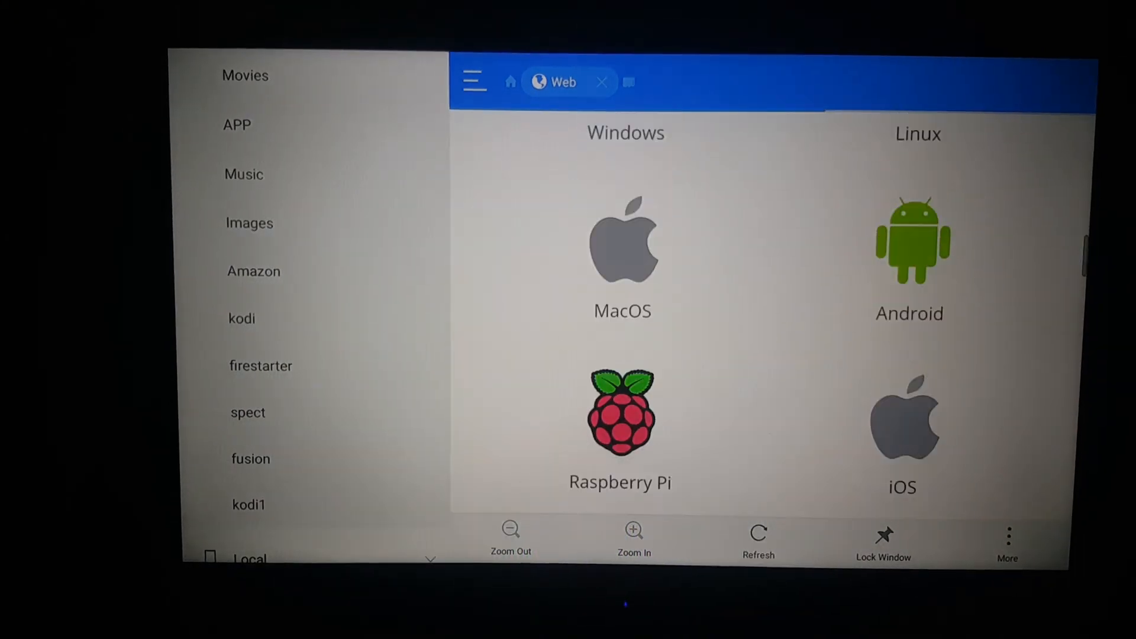
{"action": "scroll", "scroll_direction": "down", "scroll_amount": 3}
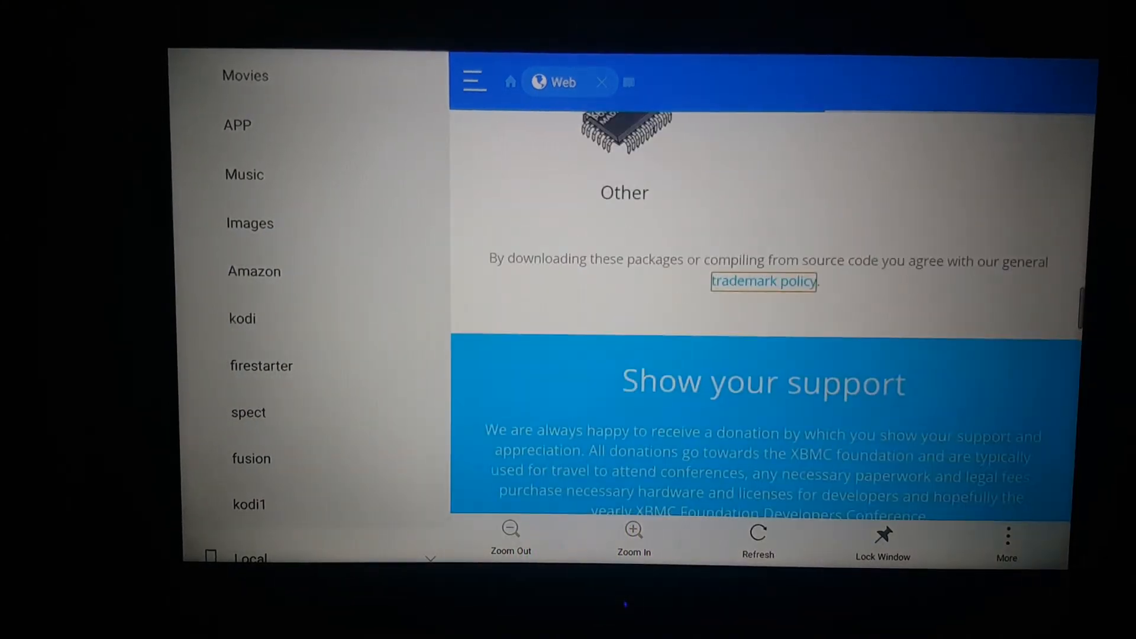
{"action": "scroll", "scroll_direction": "down", "scroll_amount": 3}
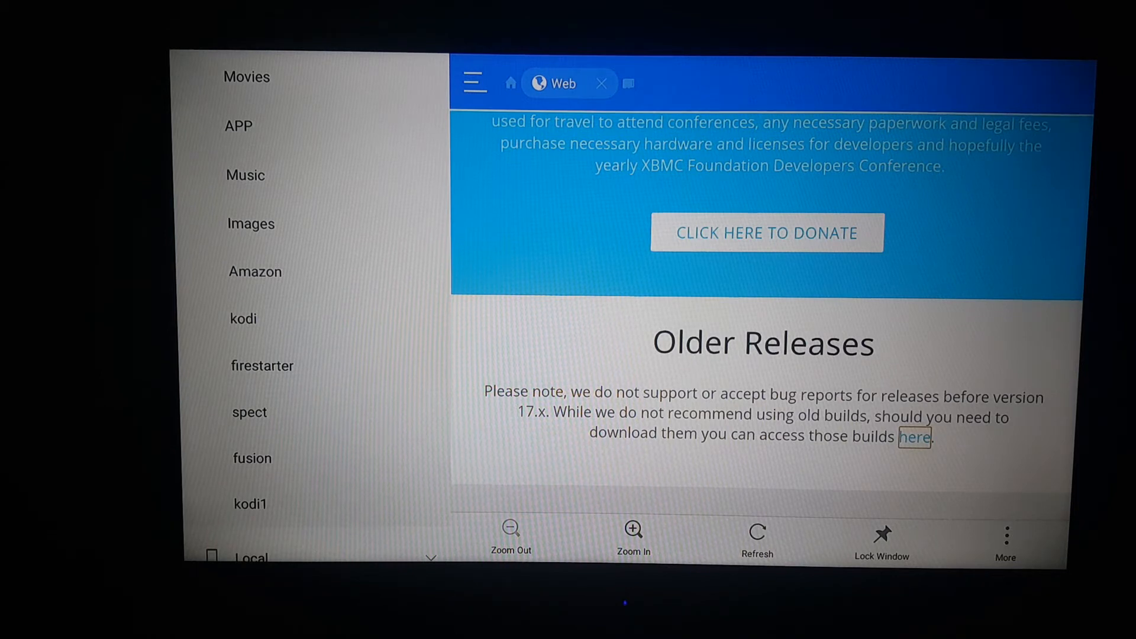
{"action": "left_click", "coordinate": [914, 436]}
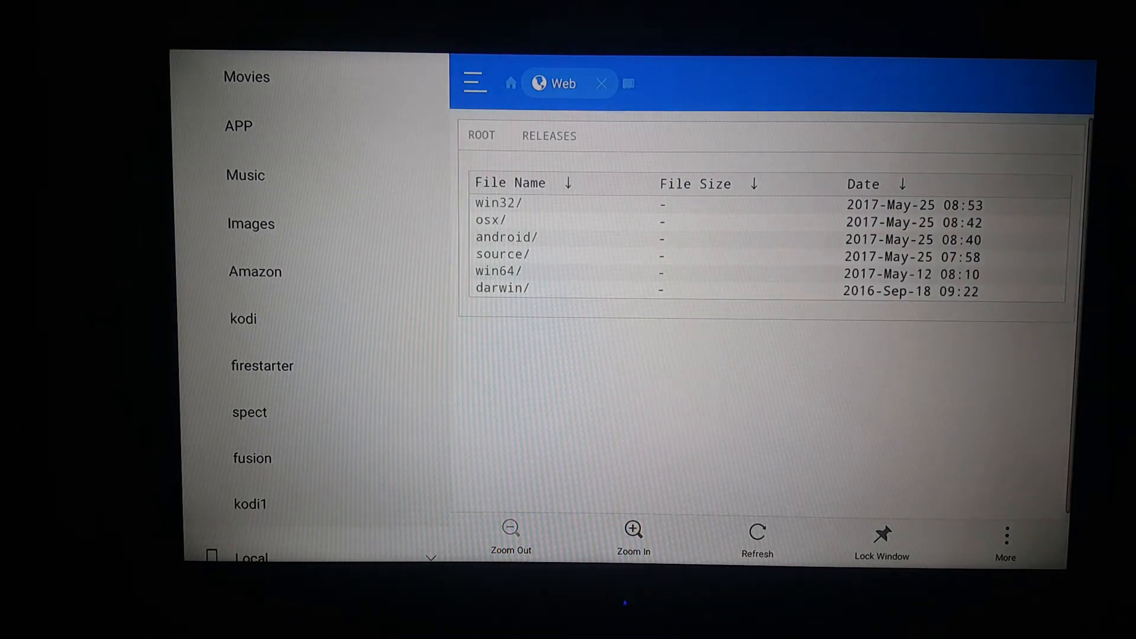
Open the android/ folder, then its arm/ subfolder listing the armeabi-v7a Kodi APKs.
{"action": "left_click", "coordinate": [493, 219]}
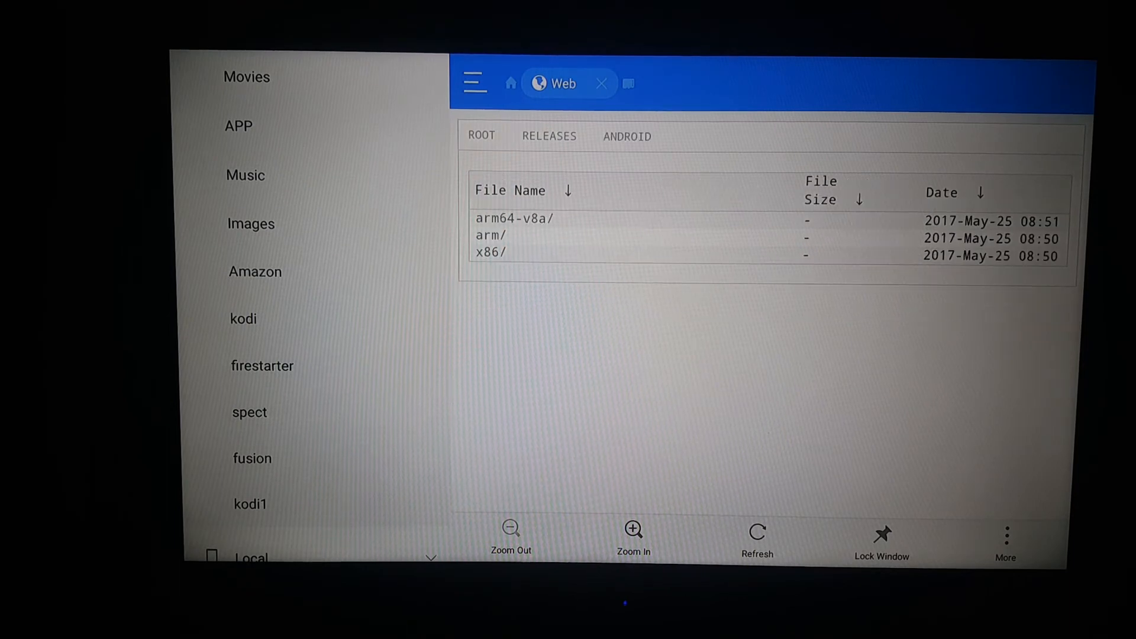
{"action": "left_click", "coordinate": [491, 234]}
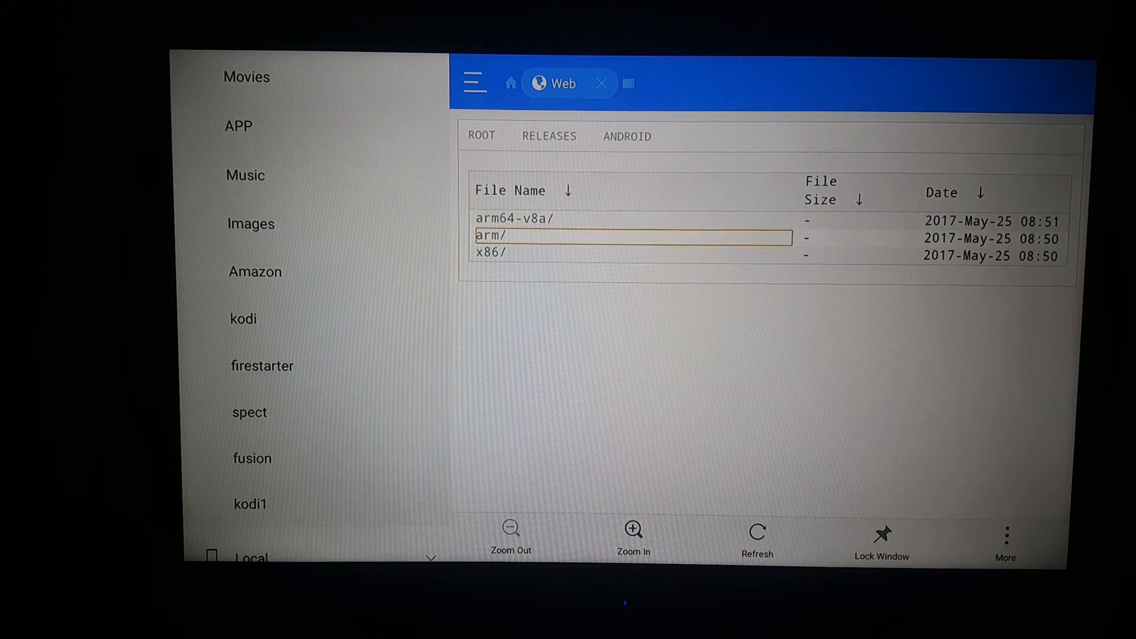
{"action": "left_click", "coordinate": [491, 235]}
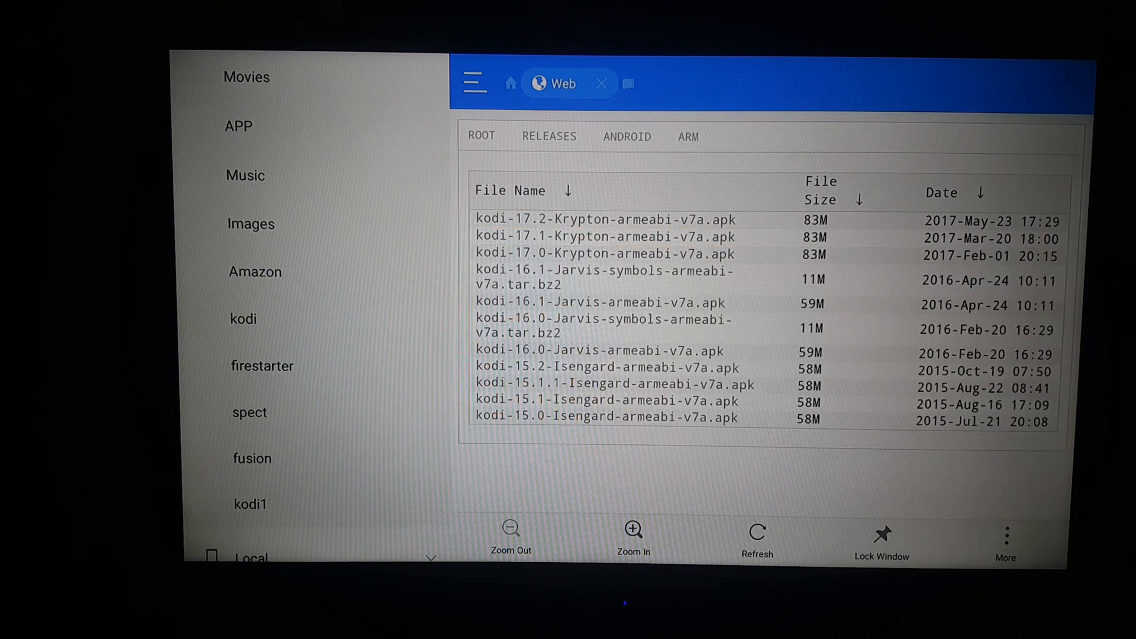
Open the old/ folder inside the Android arm releases listing.
{"action": "left_click", "coordinate": [602, 277]}
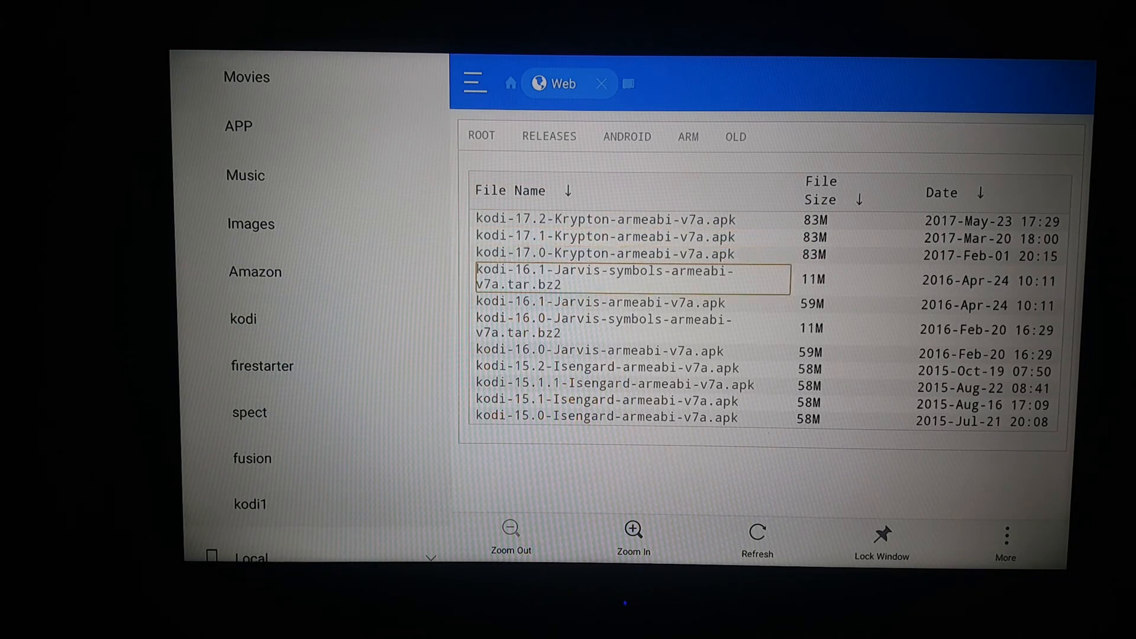
{"action": "left_click", "coordinate": [615, 368]}
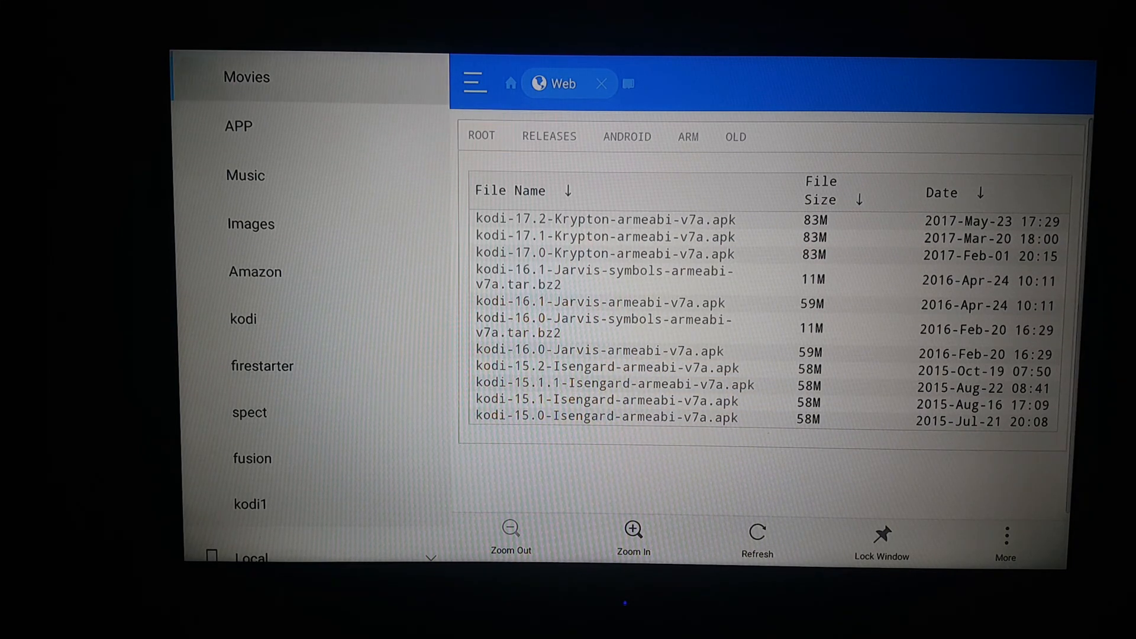
{"action": "left_click", "coordinate": [249, 504]}
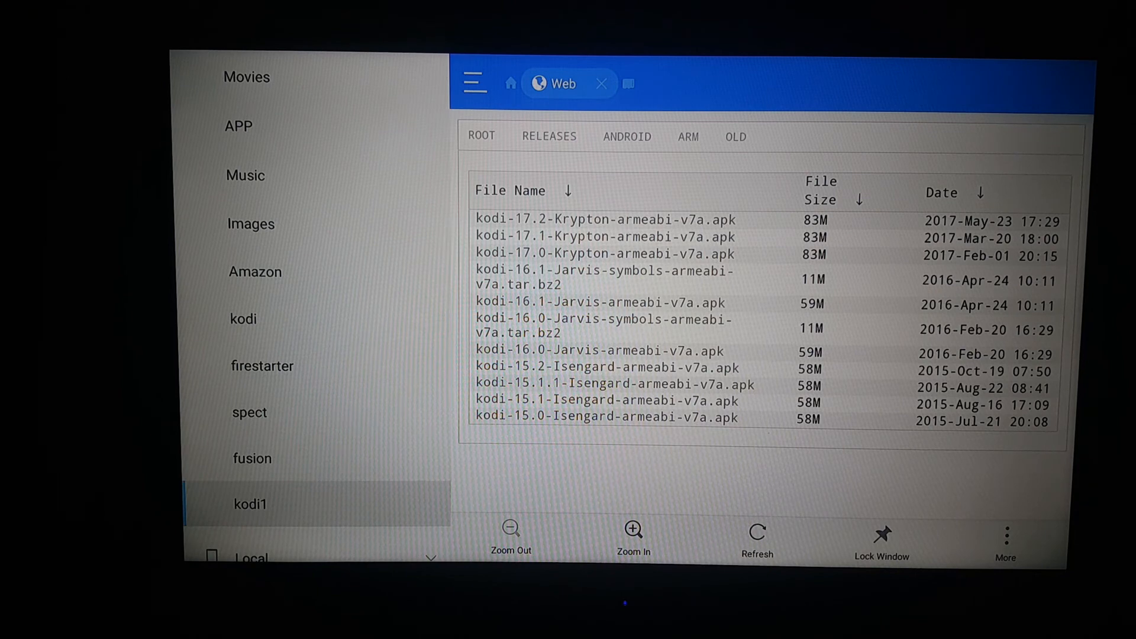